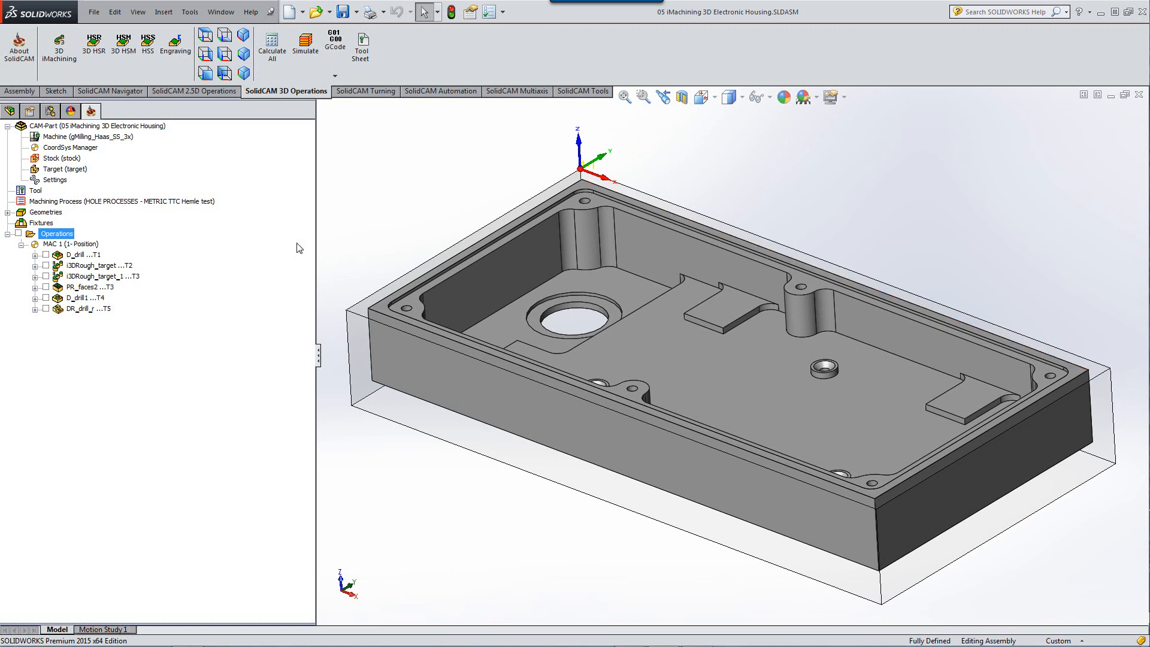
Edit i3DRough_target with 3D Prismatic technology and review its Technology offsets and step-up rest rough.
click(99, 264)
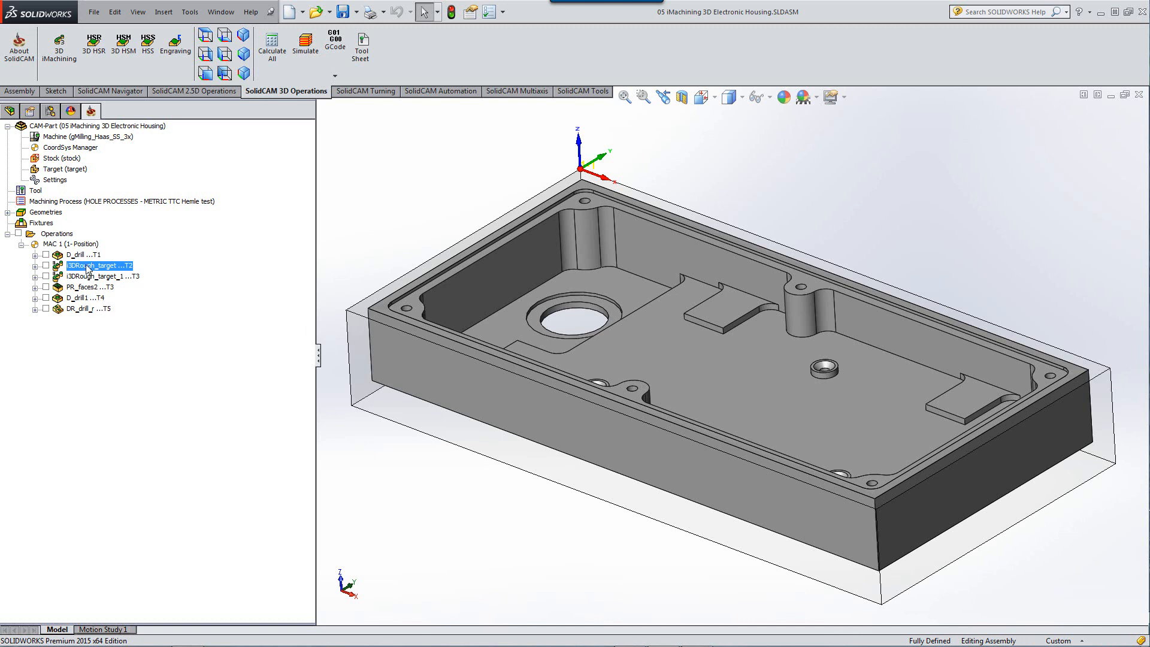
double_click(95, 265)
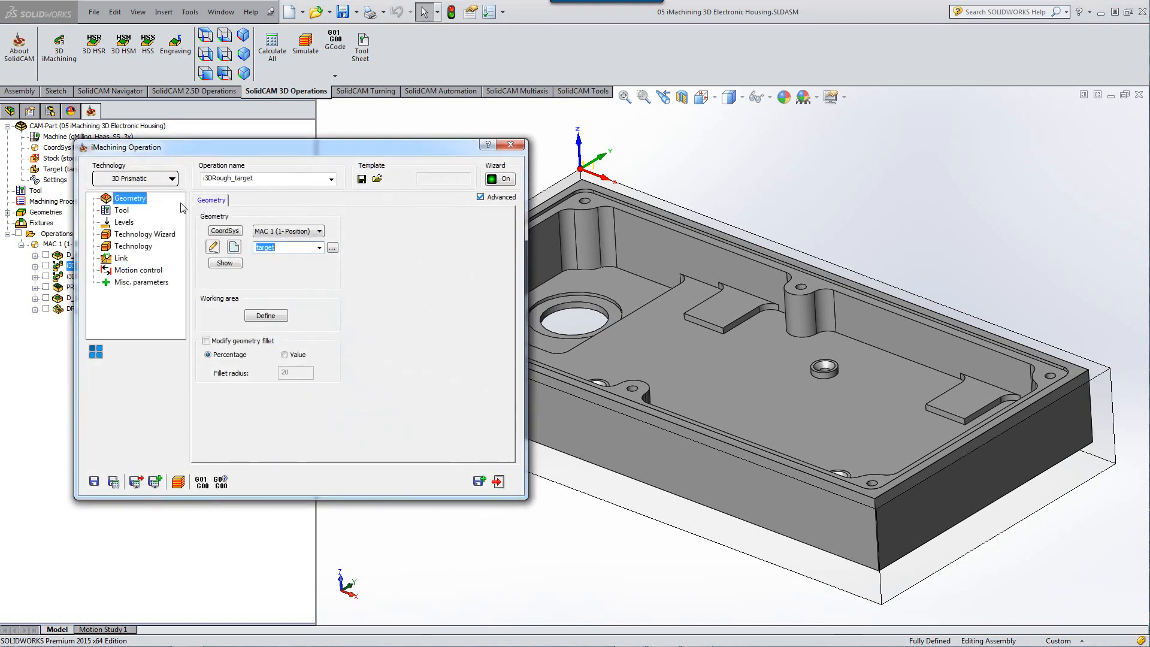
click(174, 179)
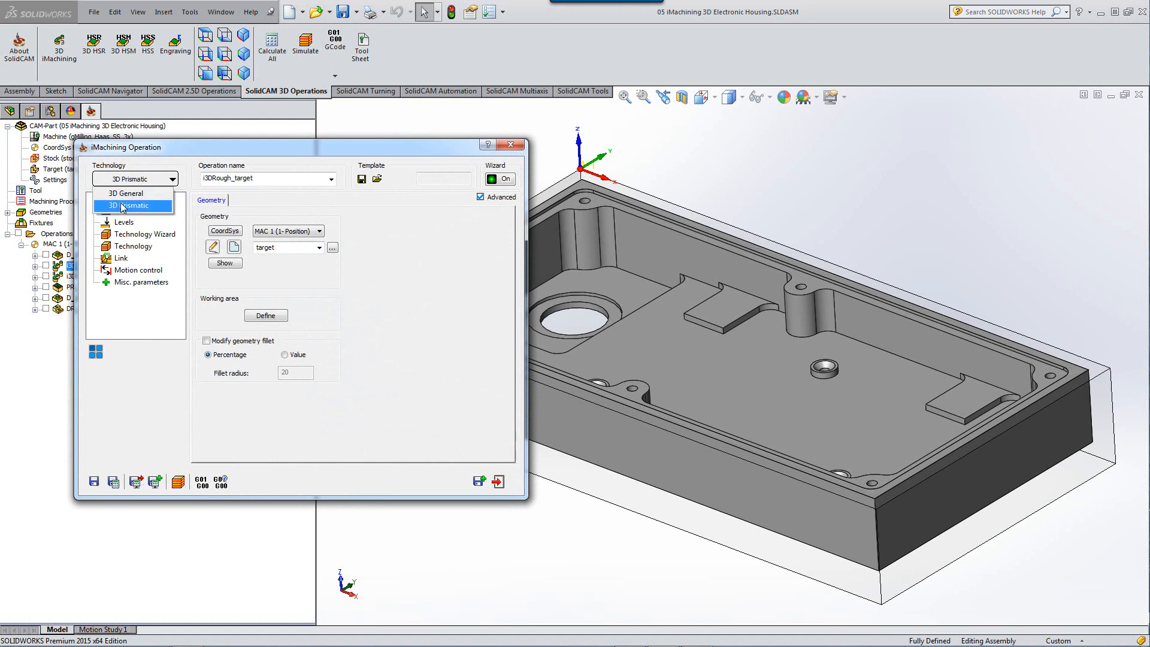
click(131, 205)
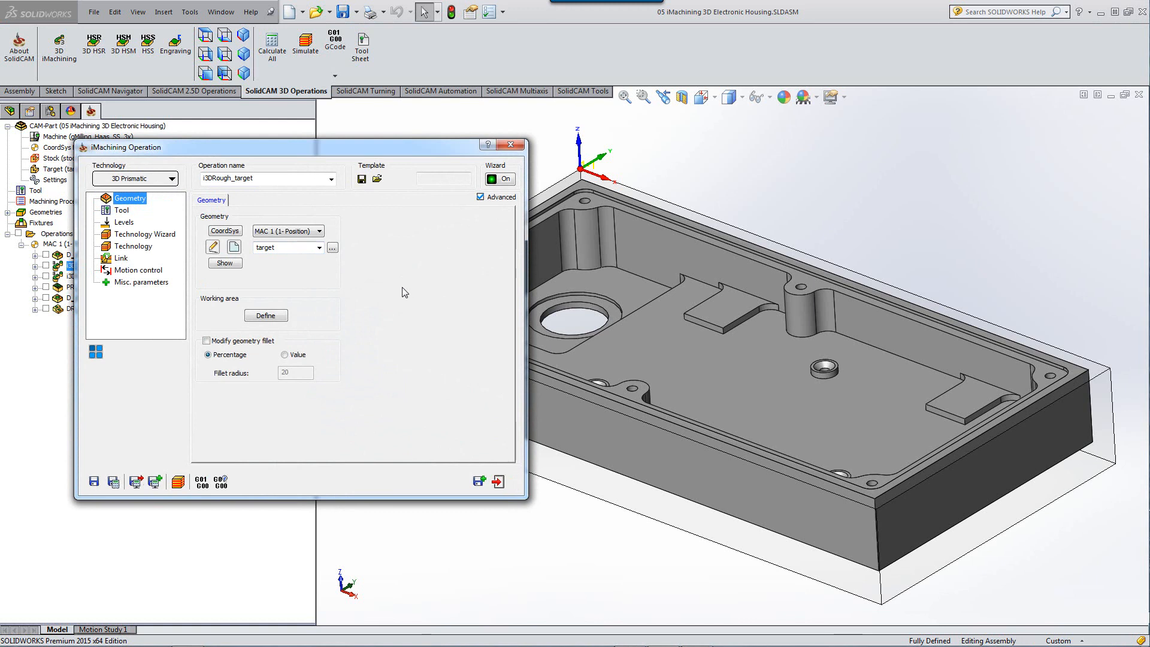
mouse_move(291, 294)
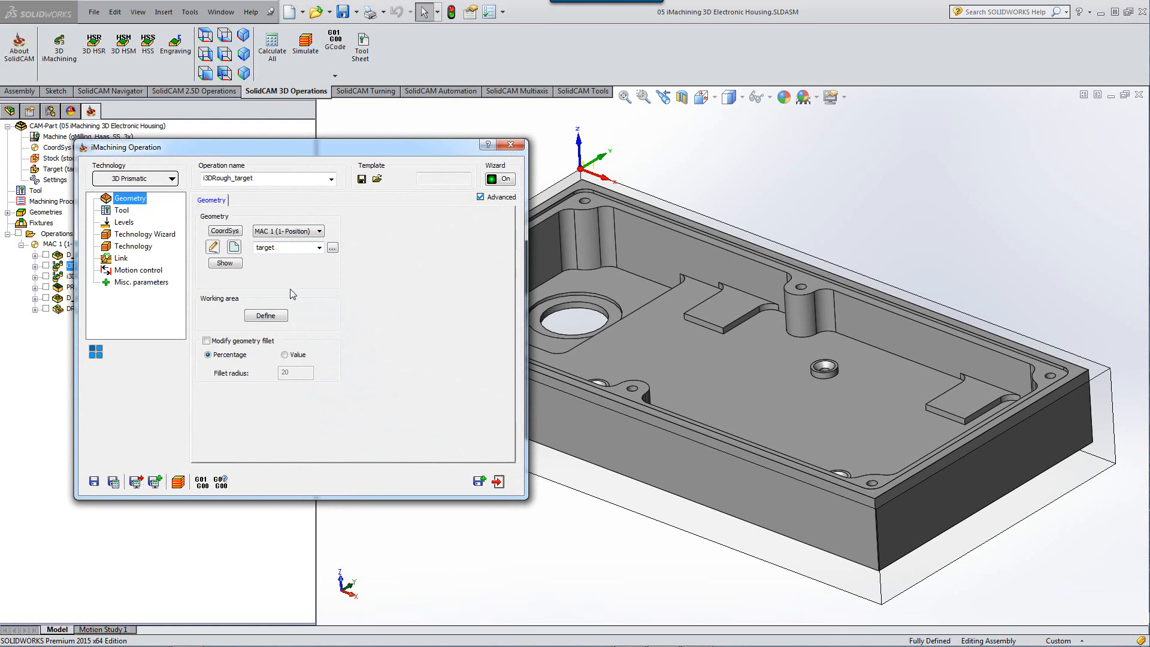
click(135, 246)
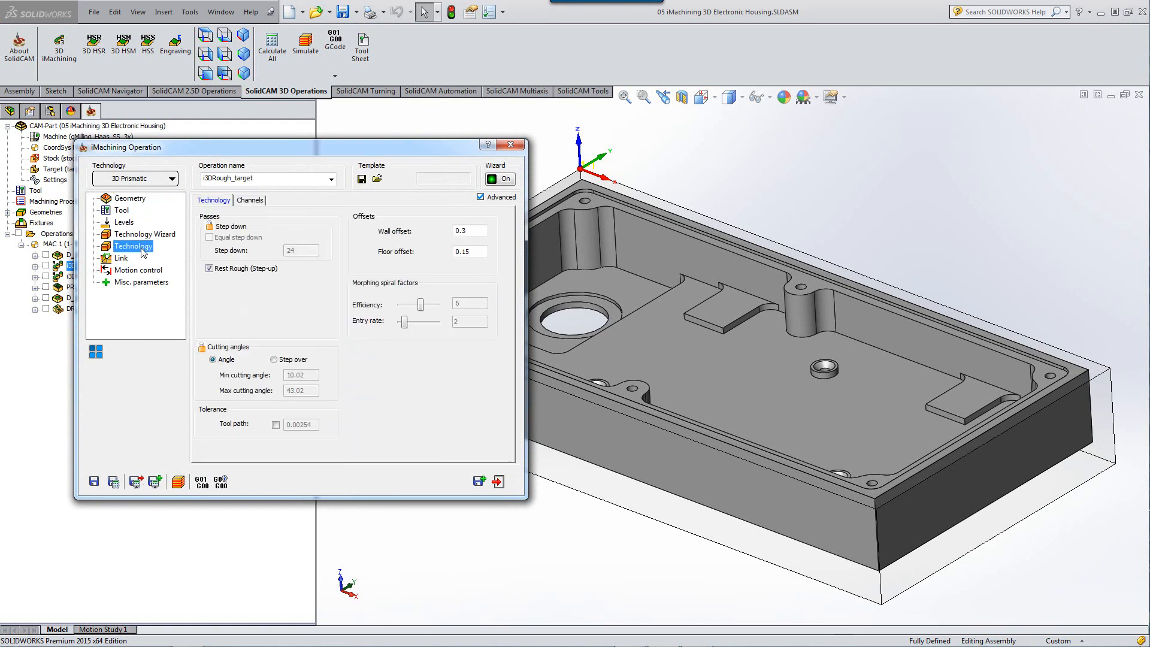
mouse_move(264, 311)
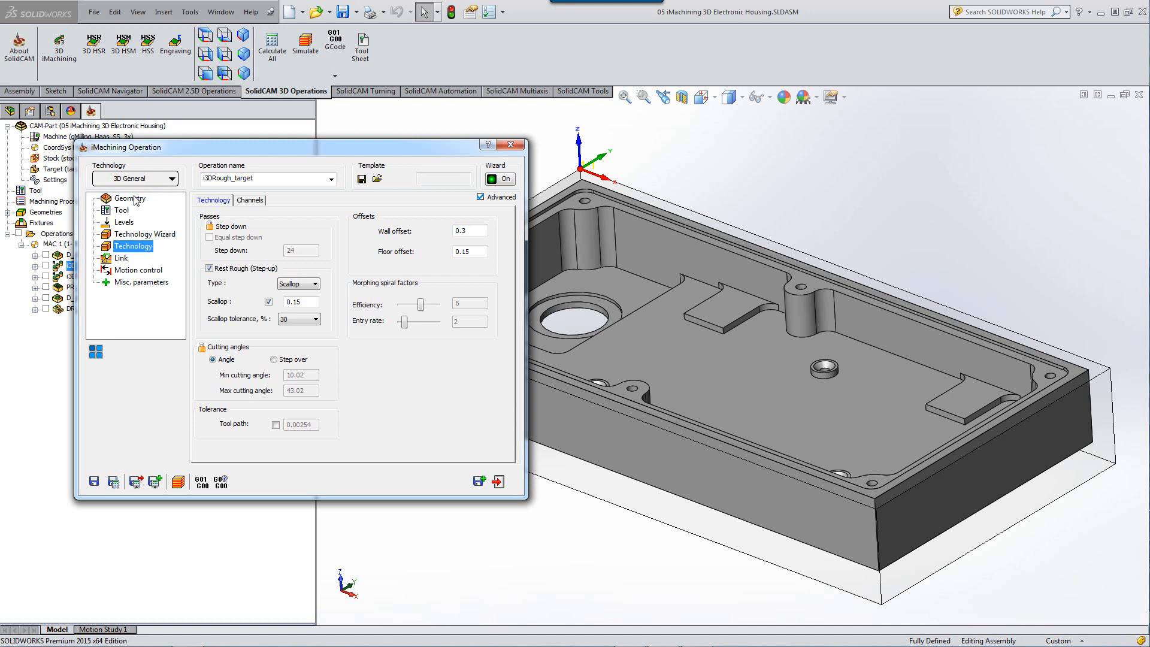
mouse_move(225, 278)
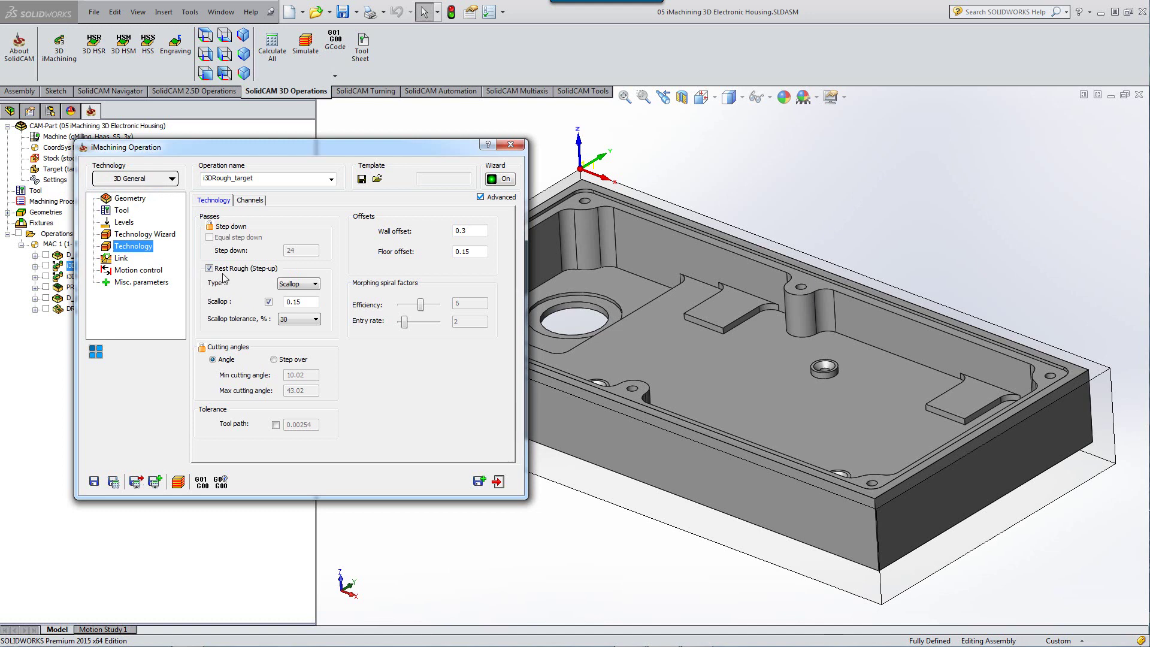
mouse_move(263, 280)
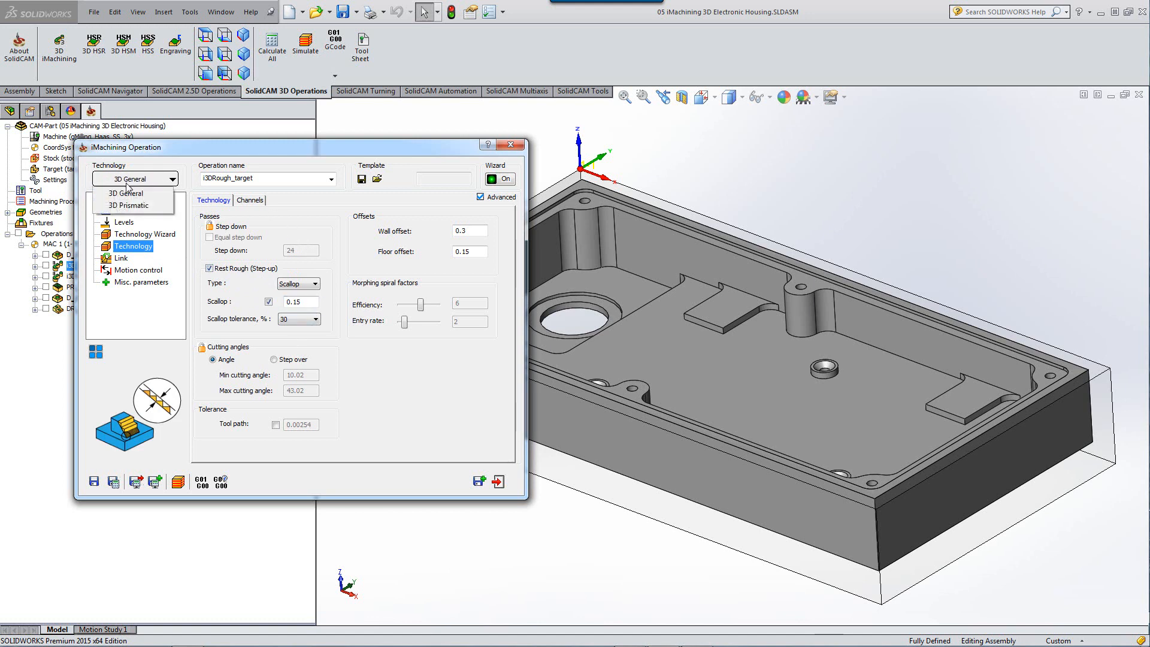
click(130, 206)
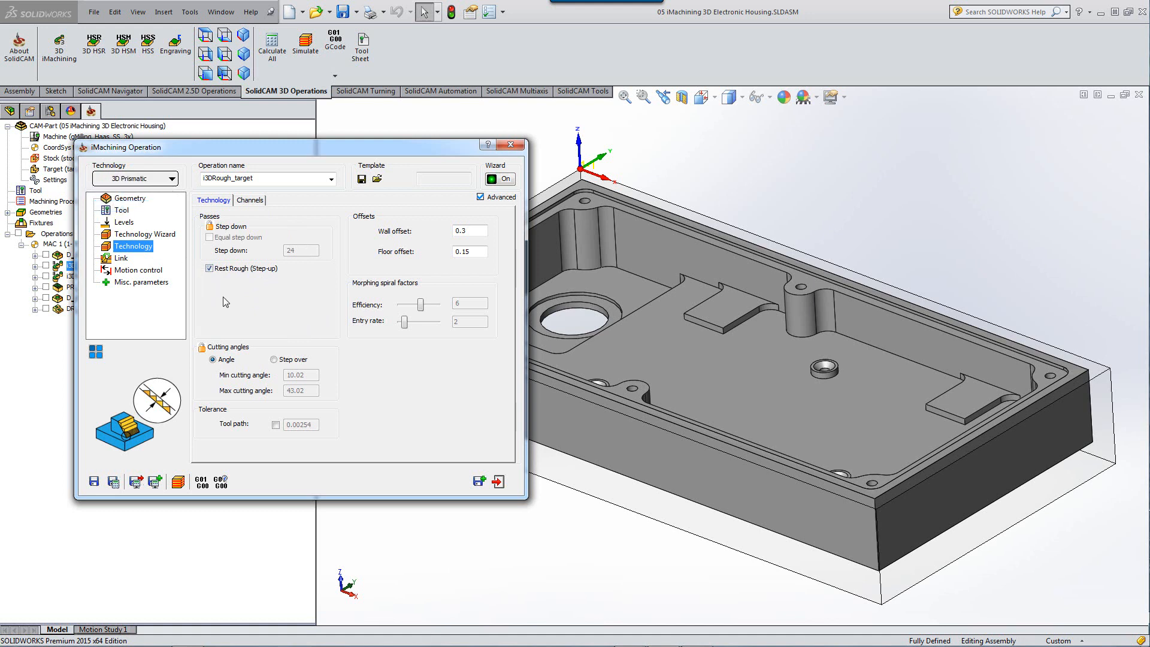
mouse_move(223, 324)
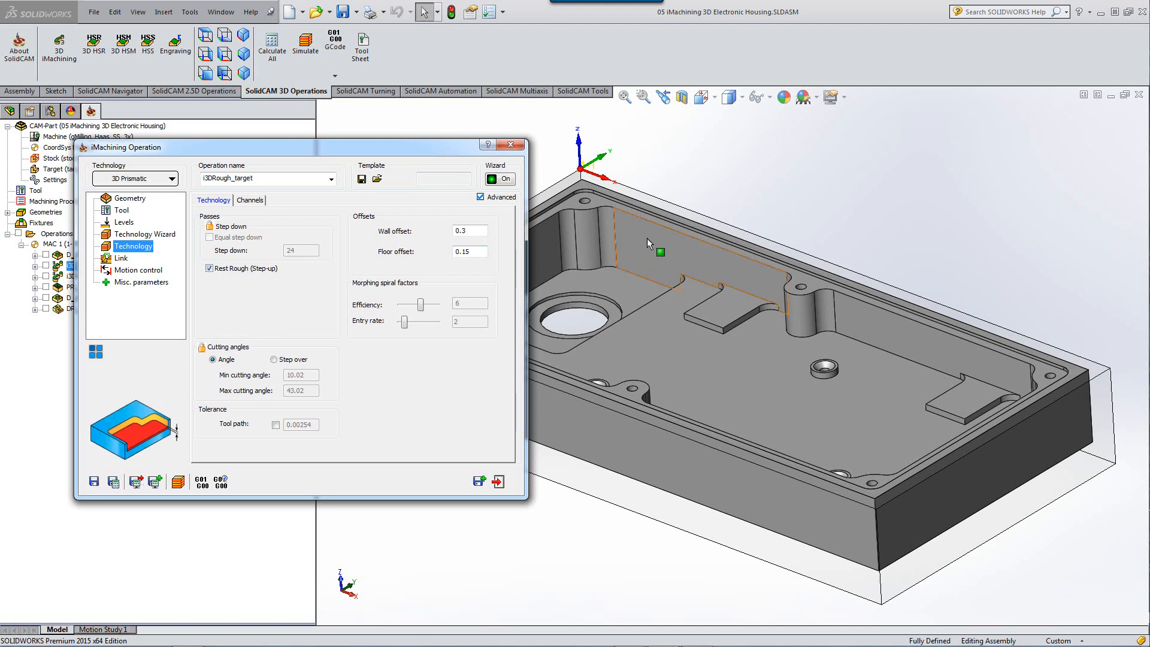
mouse_move(644, 274)
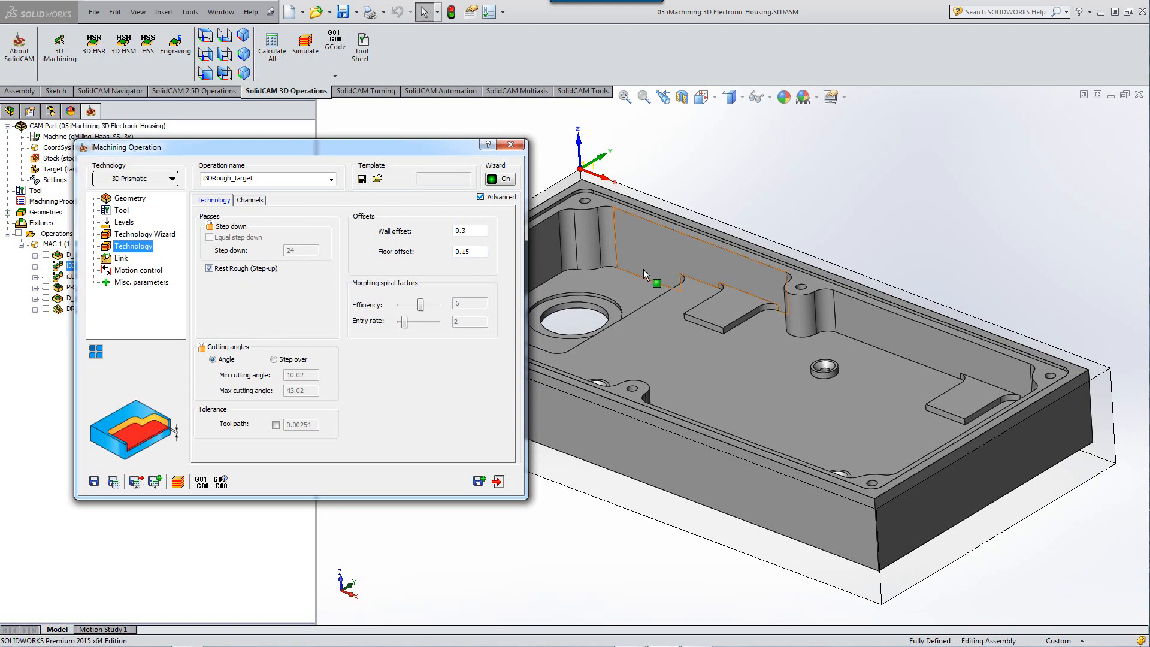
mouse_move(698, 174)
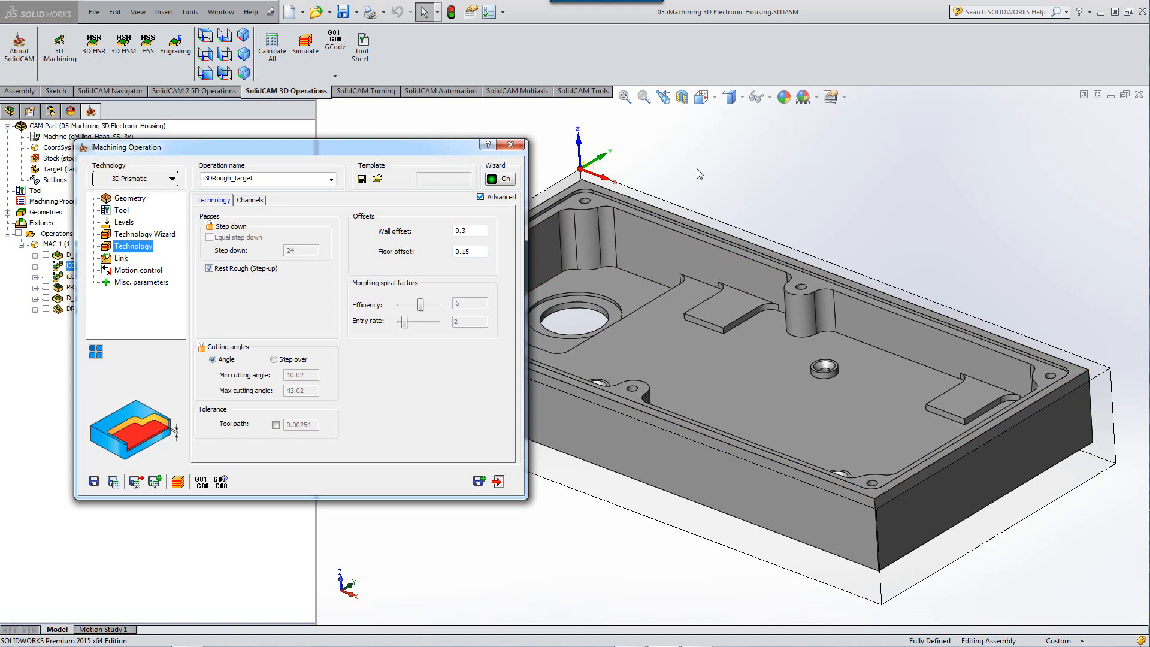
mouse_move(748, 172)
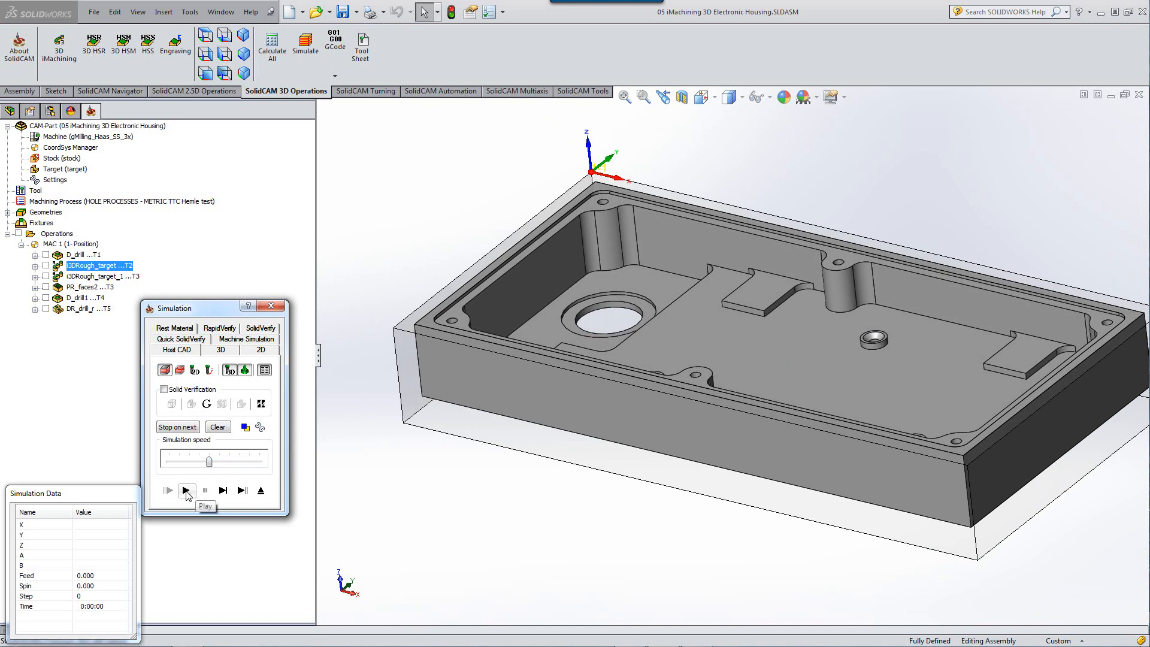
Play the Host CAD simulation of the i3DRough_target roughing toolpath across the housing pocket.
click(187, 489)
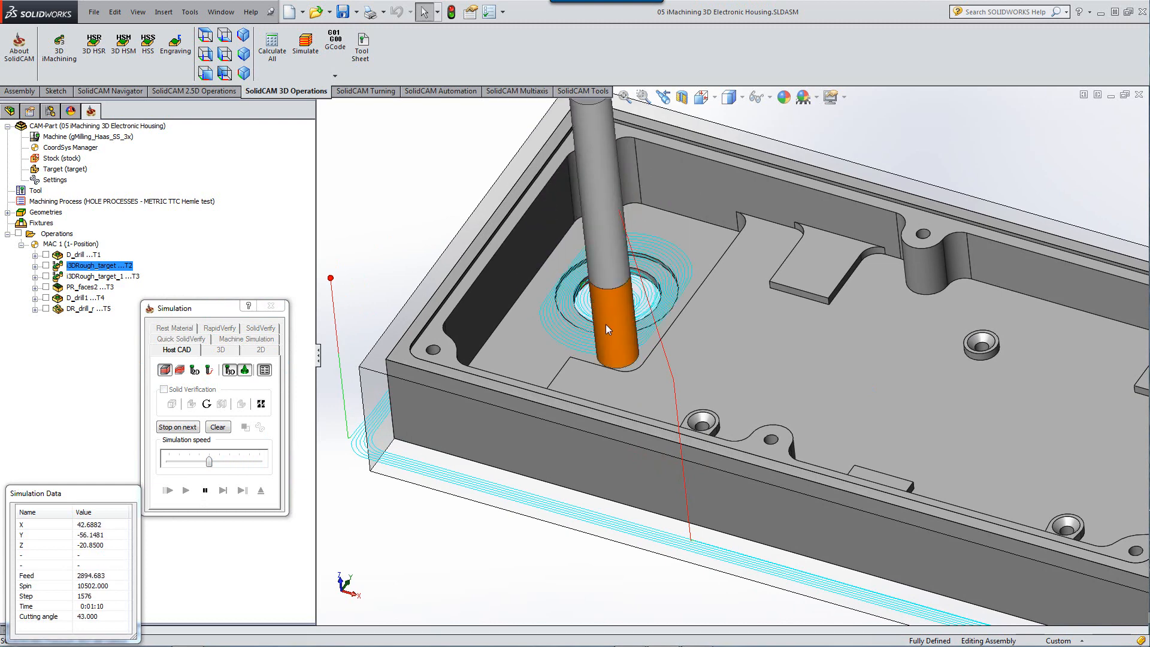
click(185, 490)
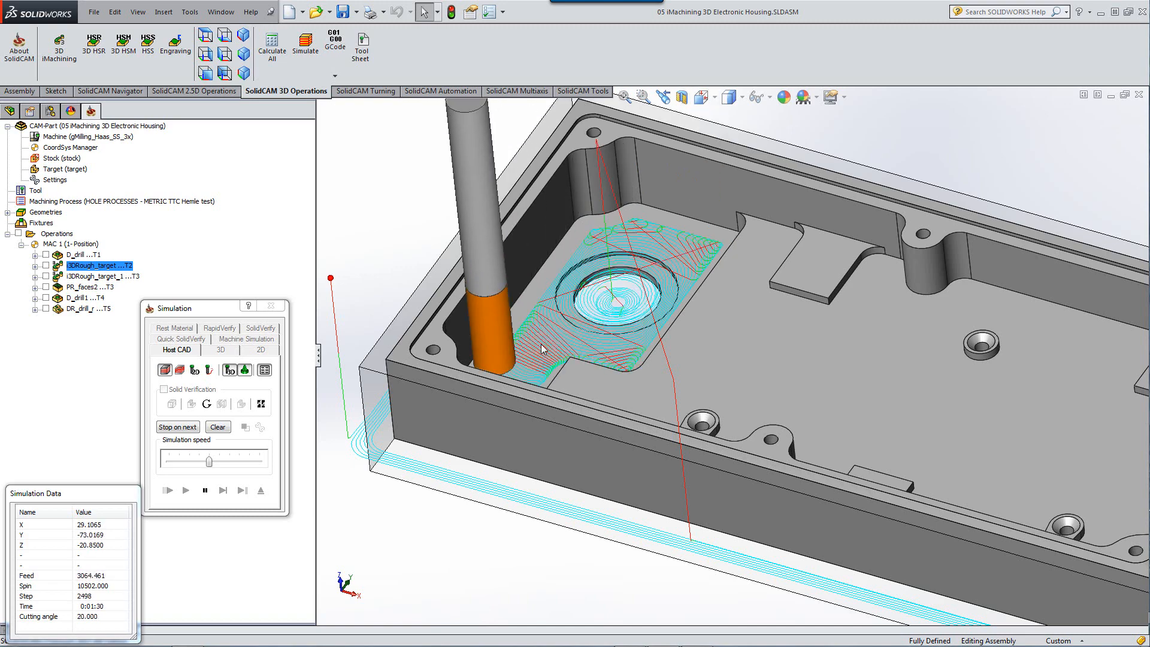
click(185, 490)
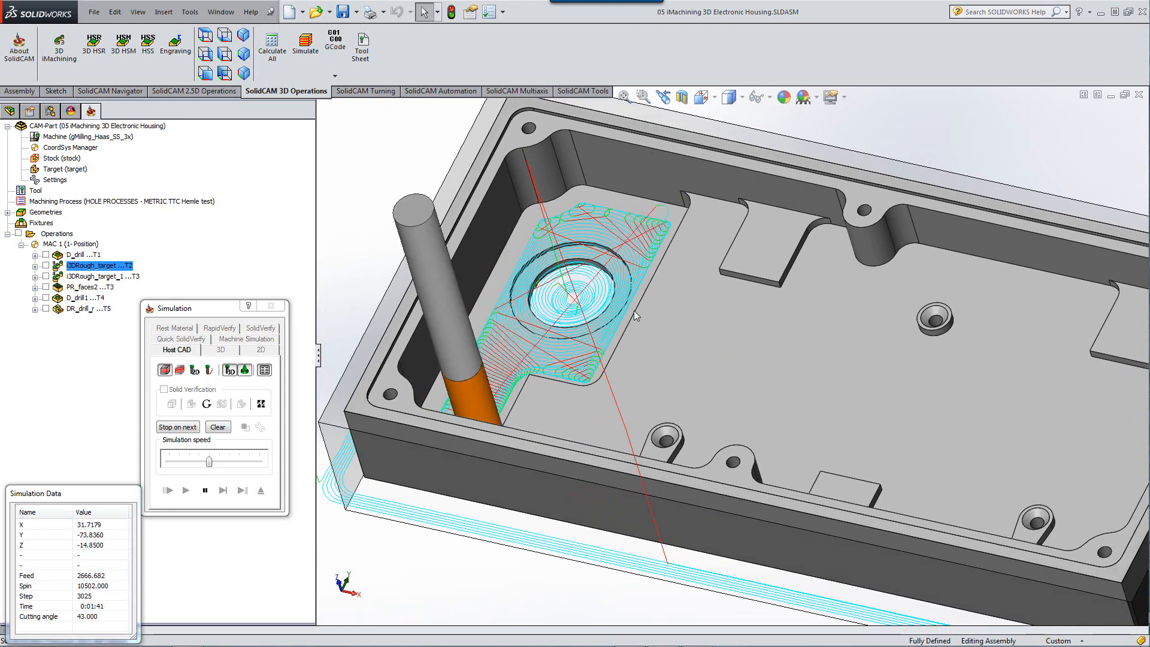
click(185, 490)
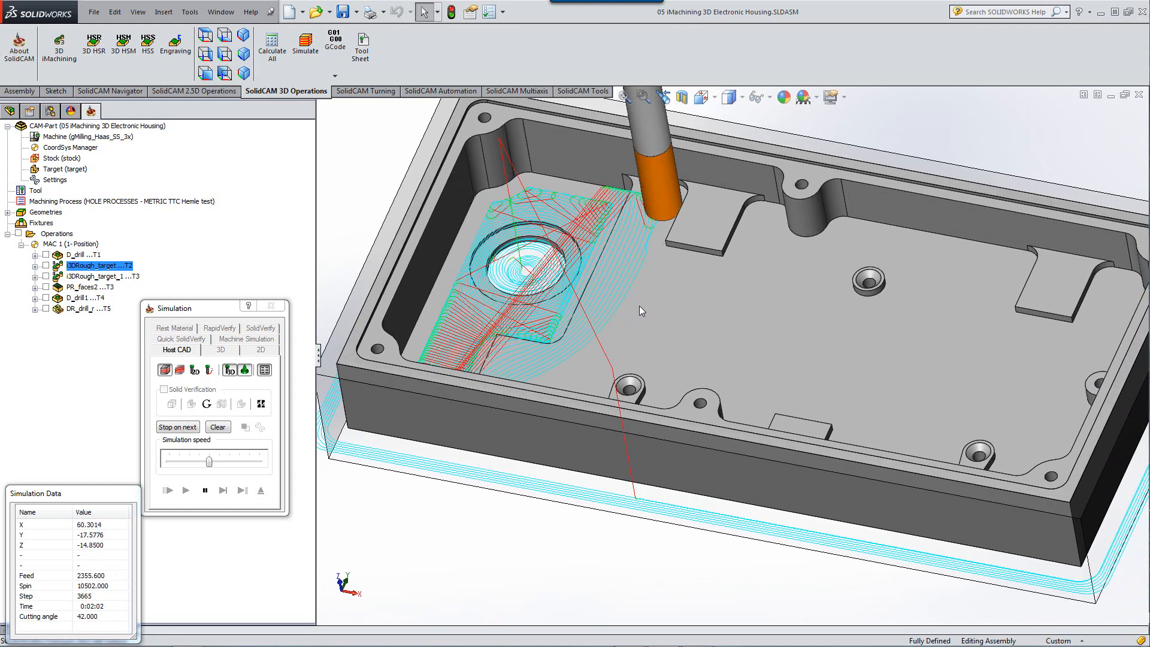
click(185, 489)
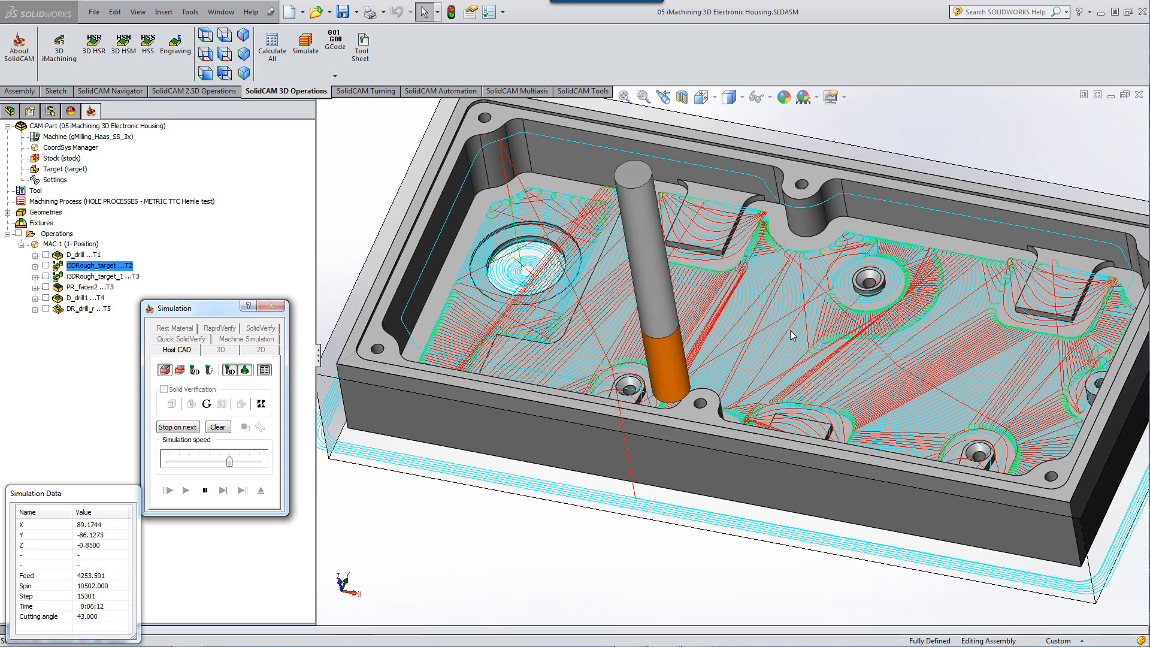
click(186, 490)
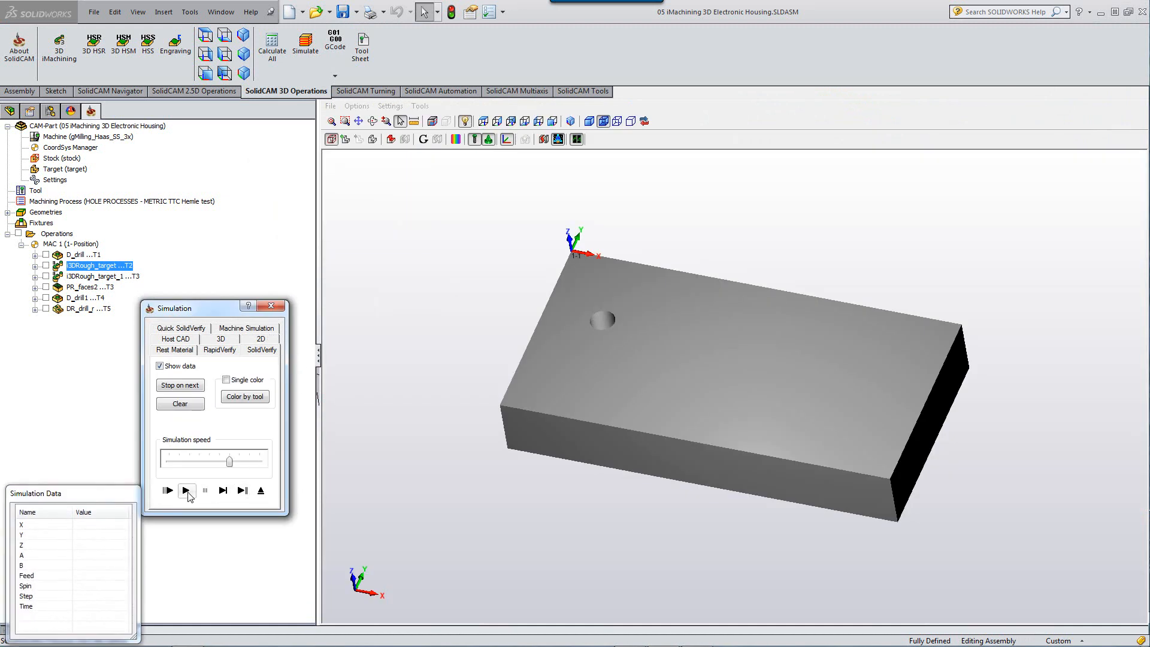
Cut the SolidVerify stock with the roughing toolpath, then close the simulation.
click(186, 491)
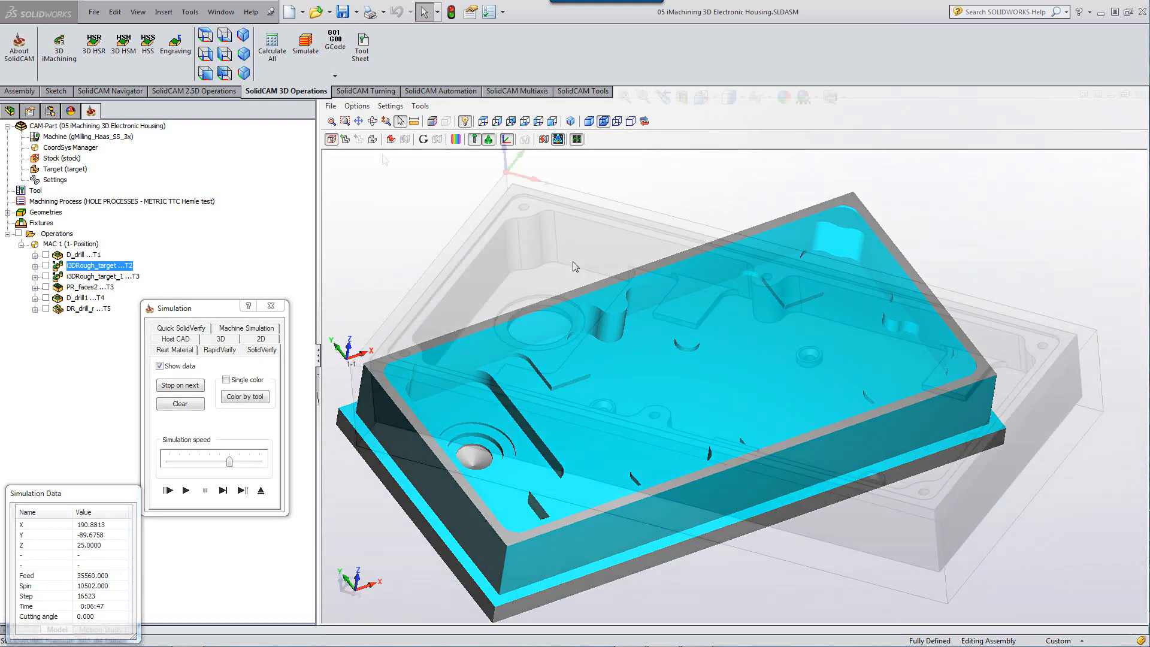
click(271, 306)
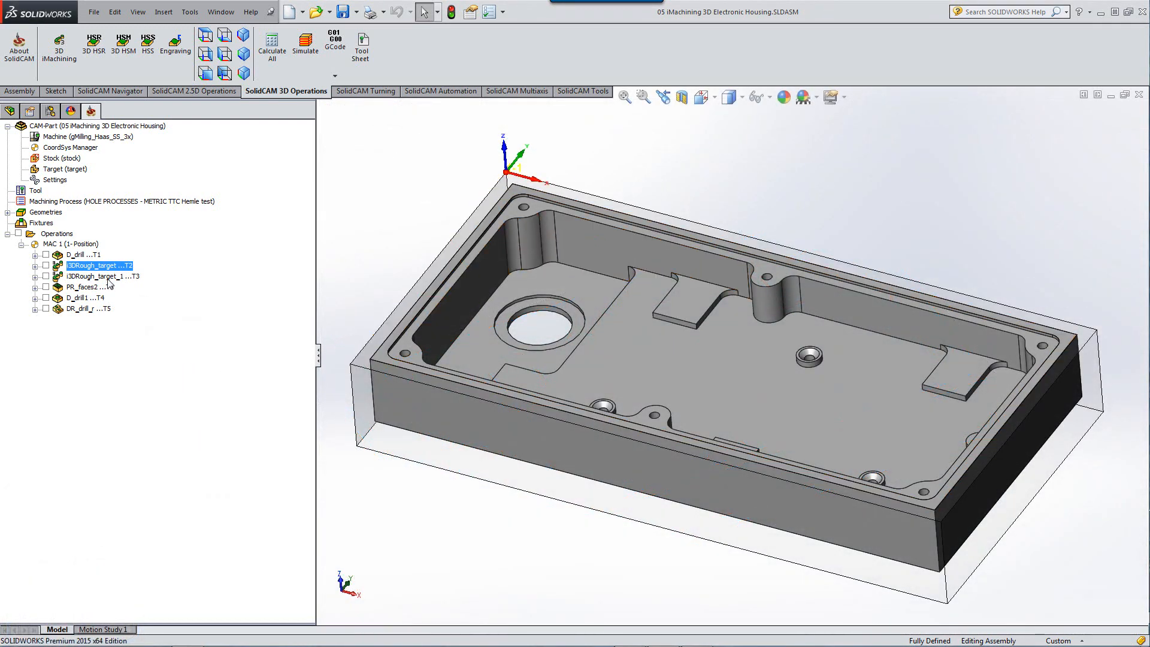
Review i3DRough_target_1: 5 mm end mill, 0.3 wall and 0.15 floor offsets, step-up rest roughing, cutting conditions.
click(103, 275)
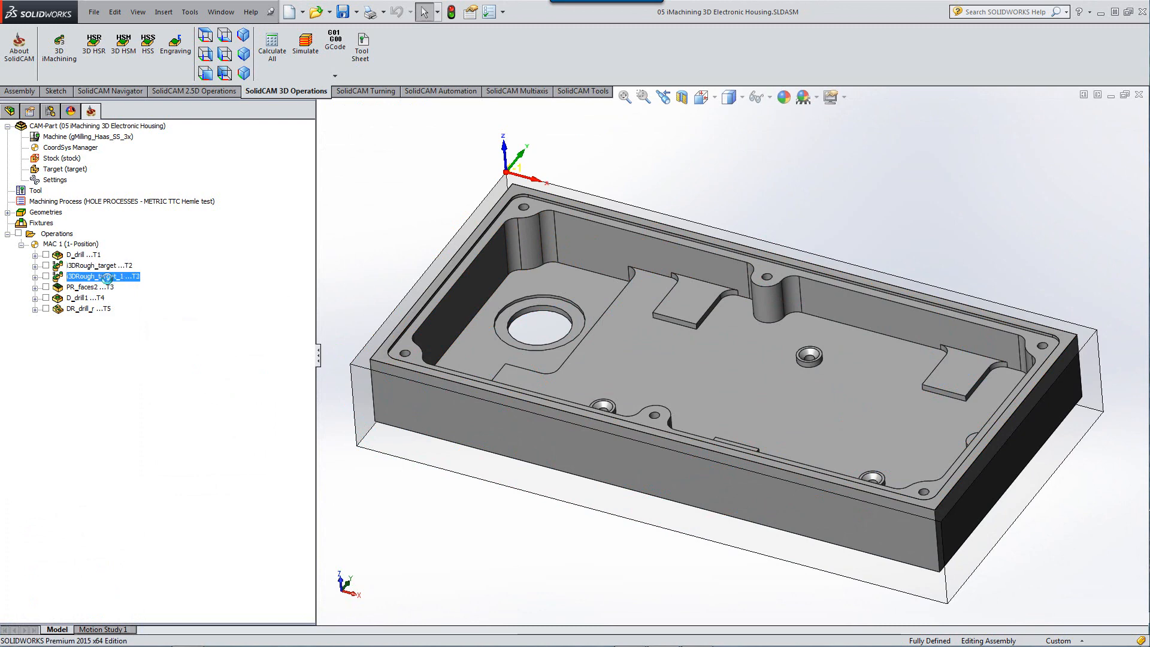
double_click(95, 277)
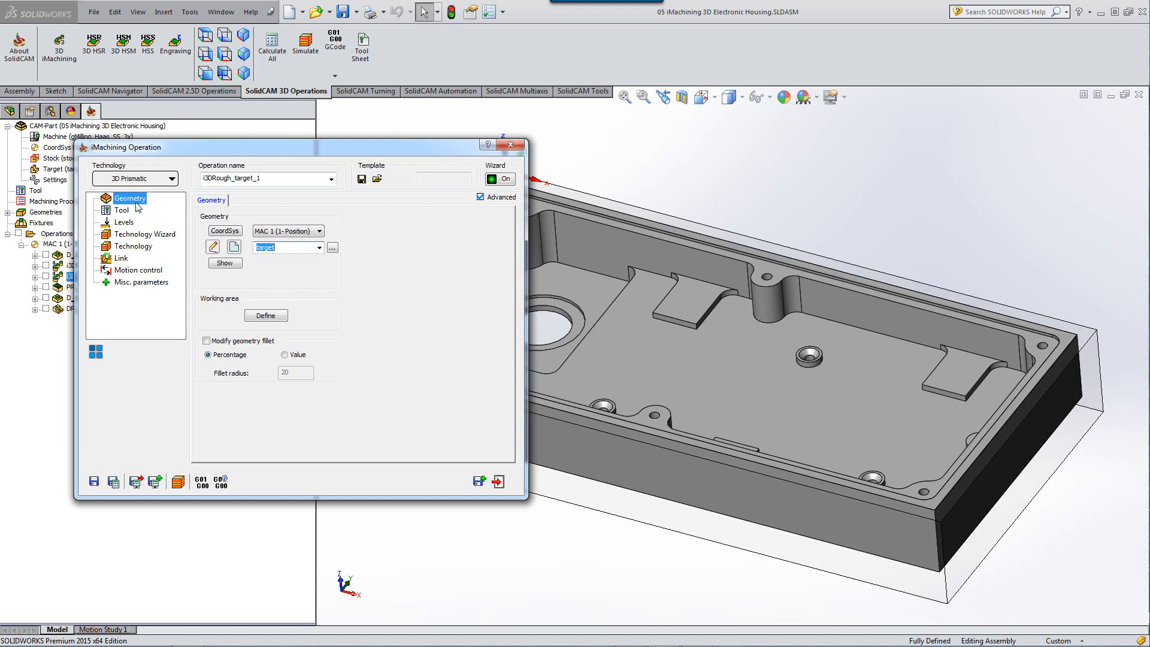
click(122, 210)
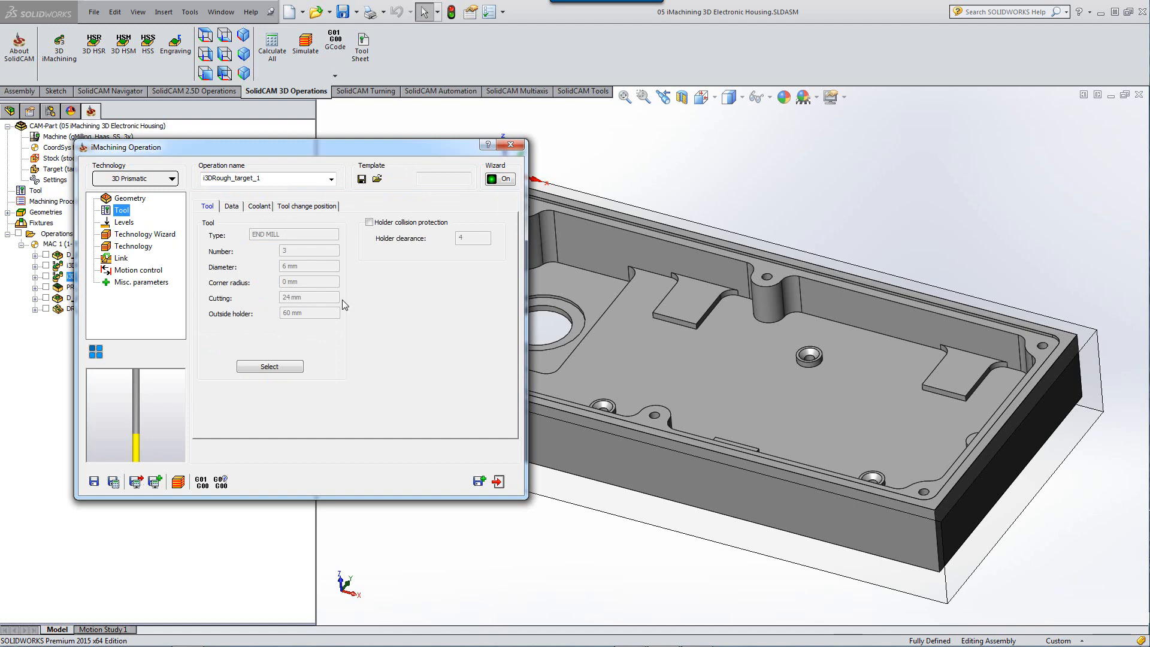
click(134, 246)
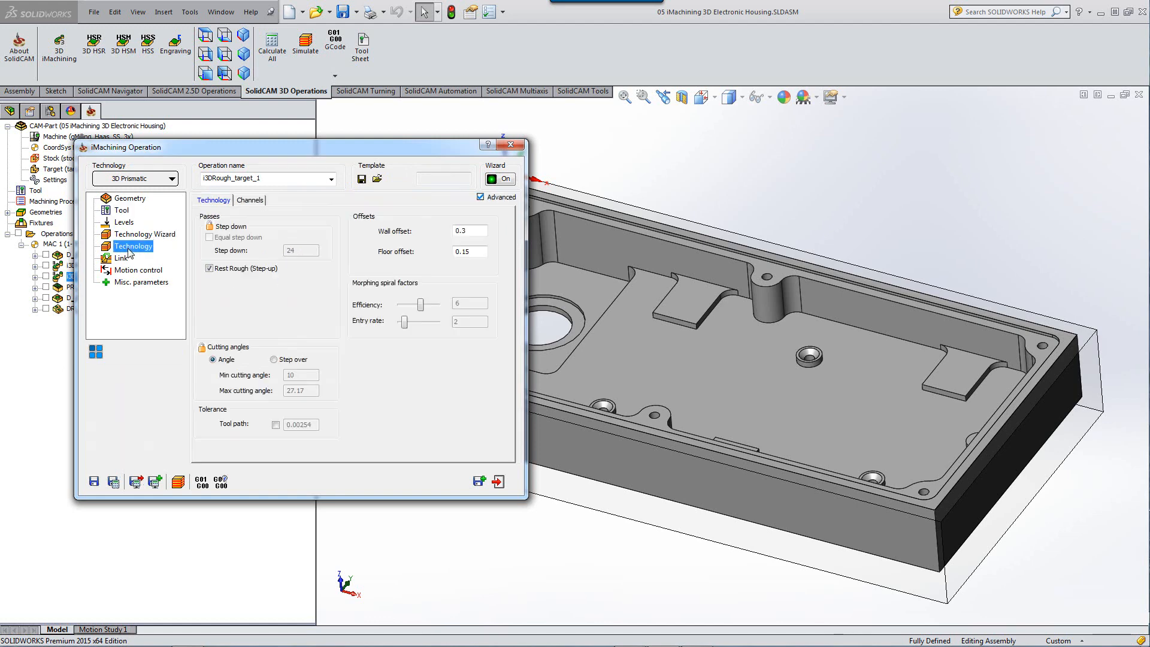
click(146, 234)
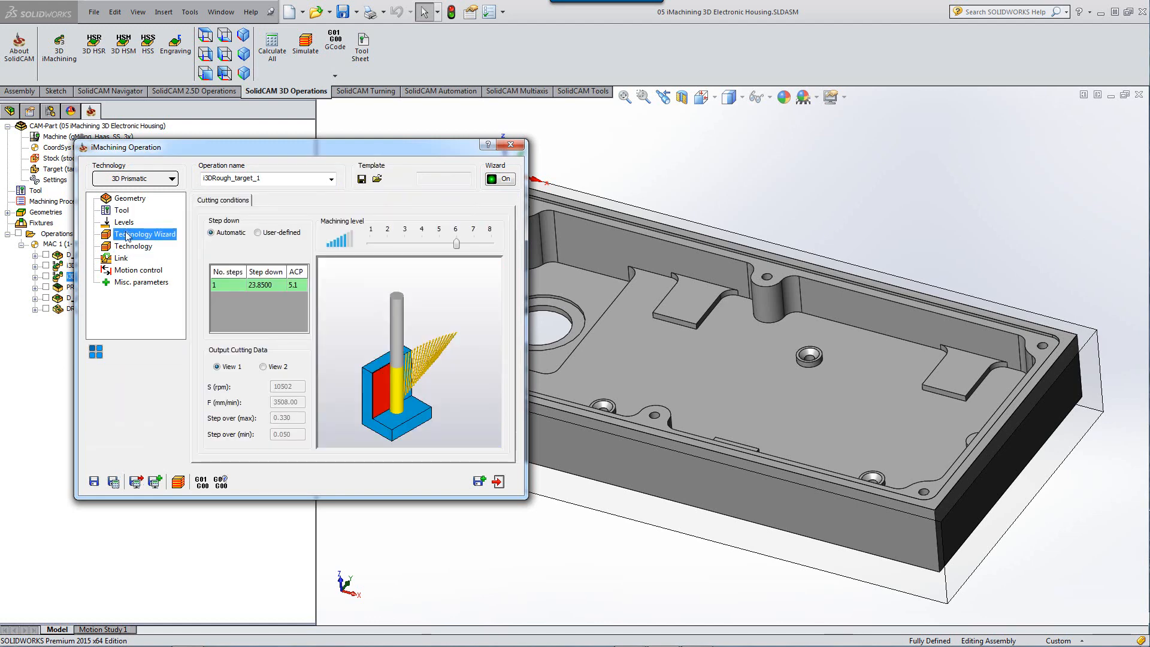
click(134, 245)
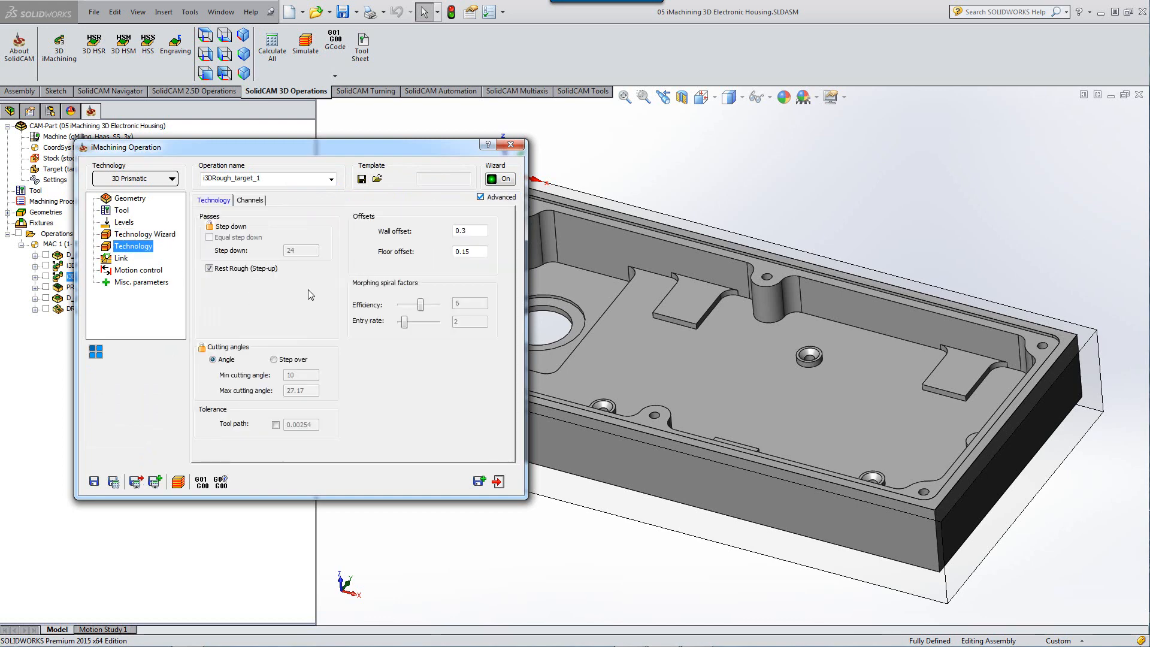
click(178, 483)
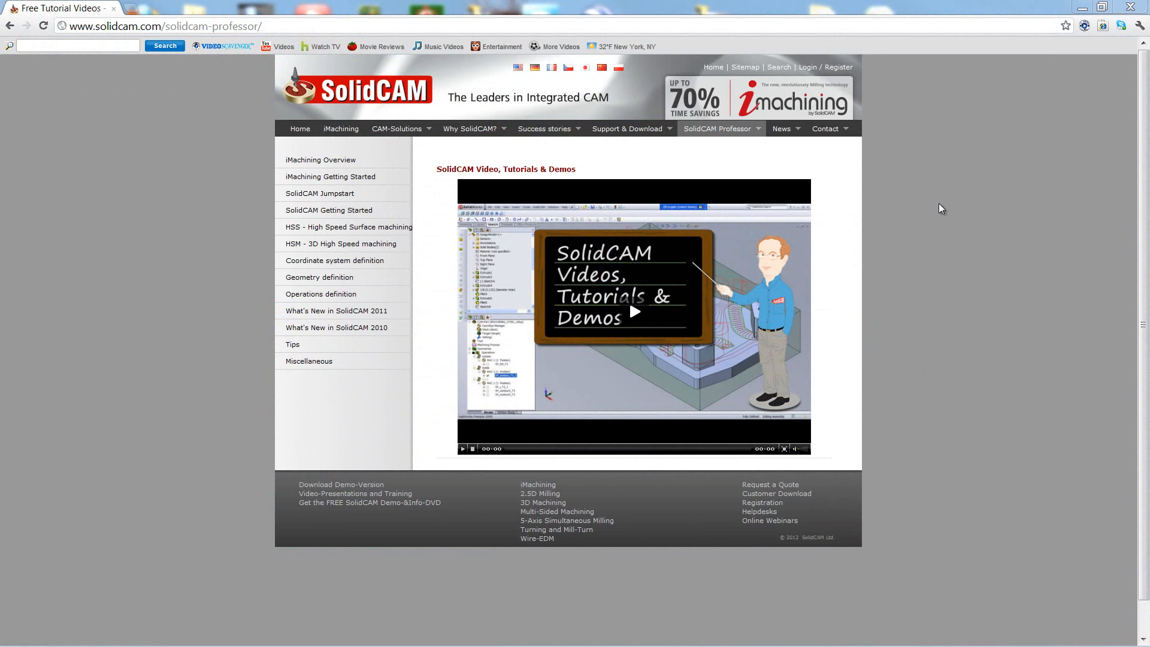
mouse_move(938, 207)
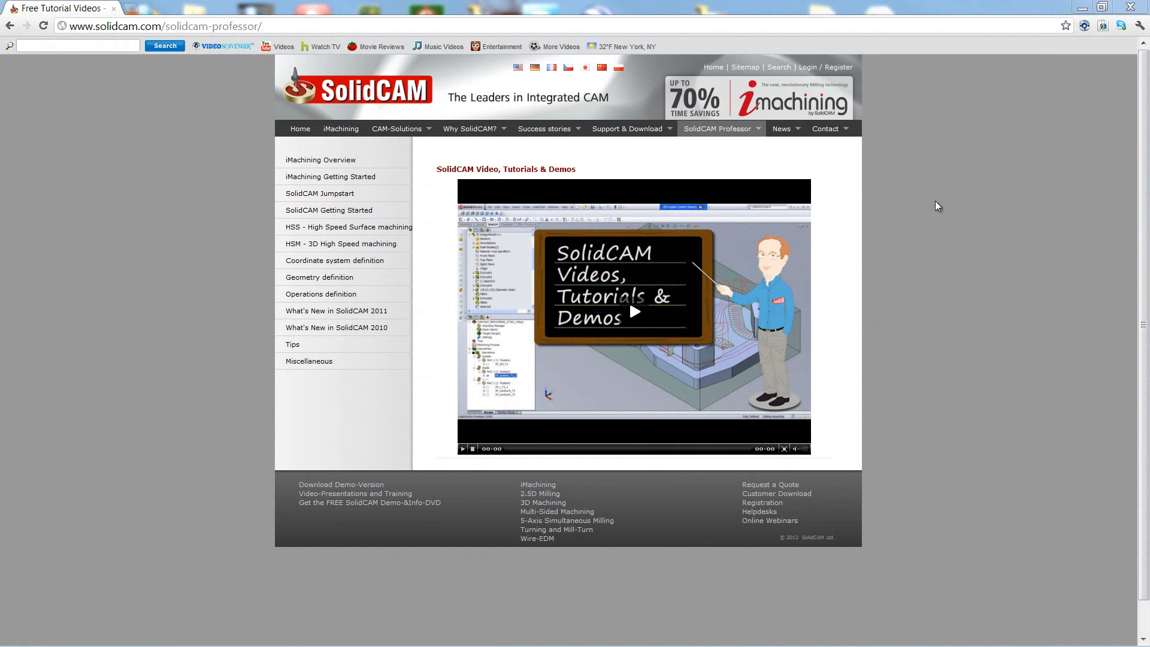
click(718, 128)
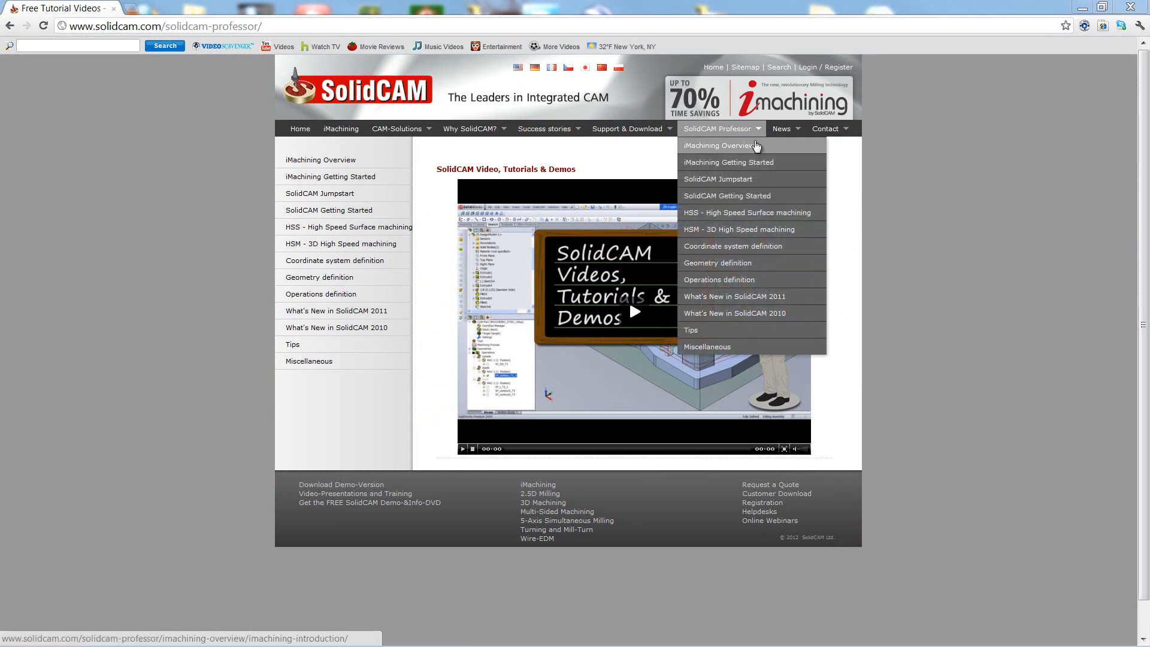
mouse_move(993, 179)
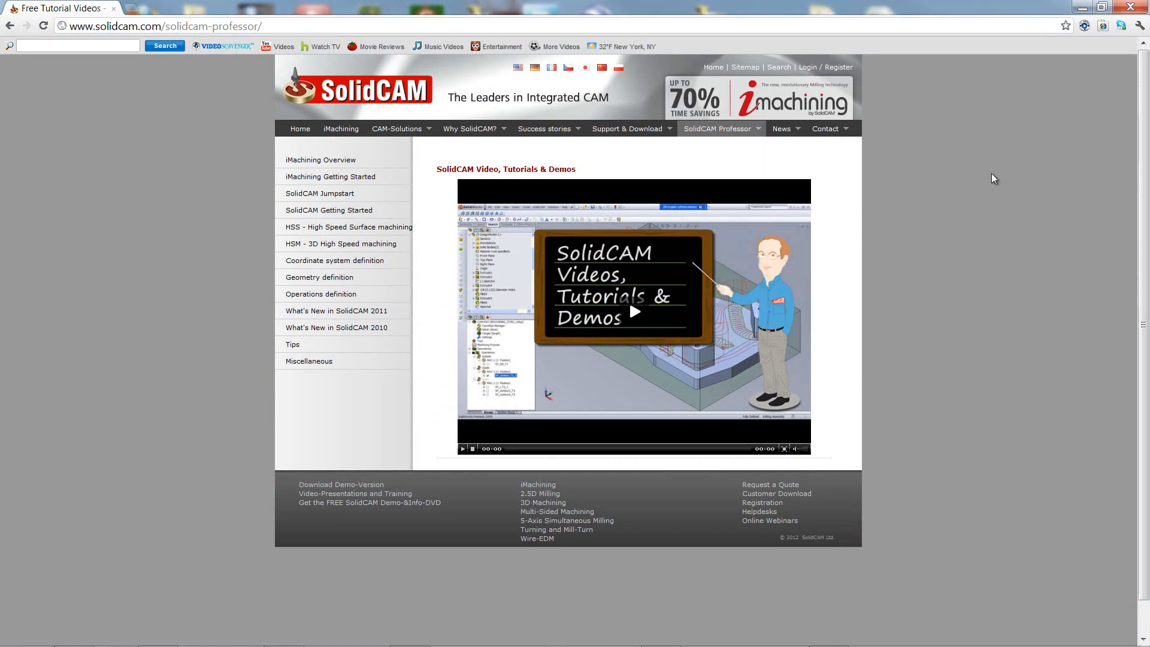